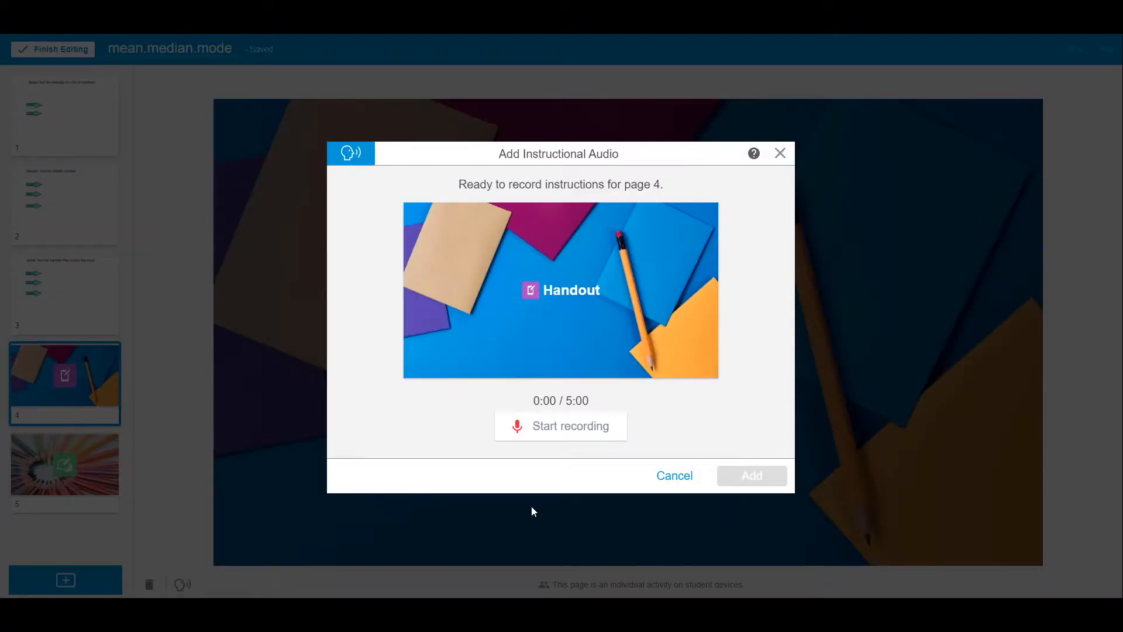
Discard the trial recording and reopen the instructional audio dialog for page 4.
left_click(560, 426)
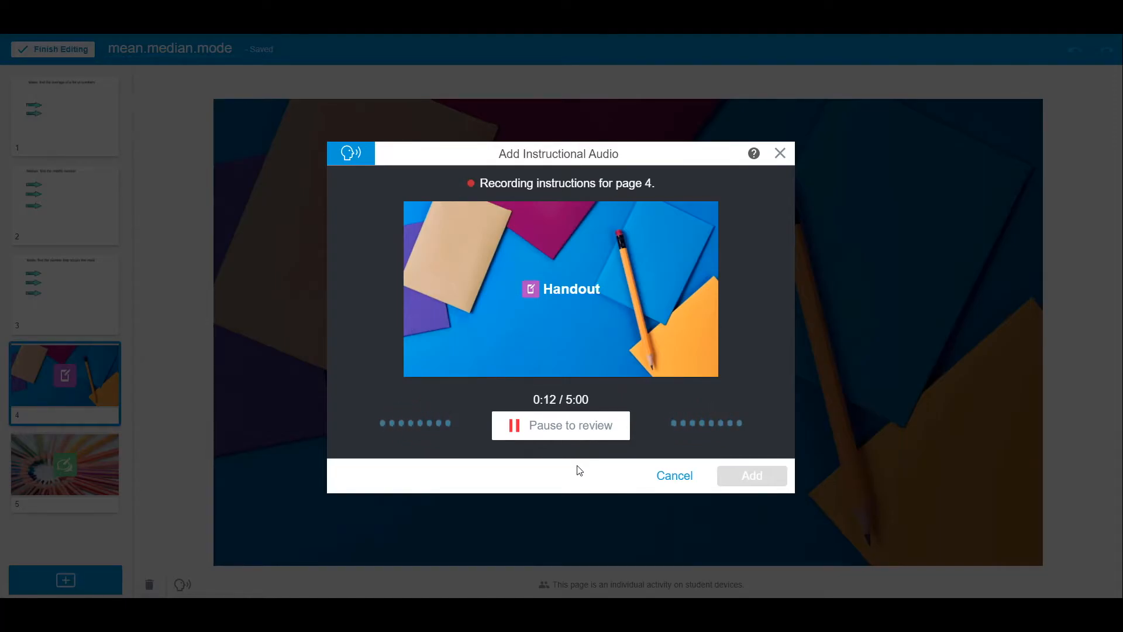
left_click(672, 477)
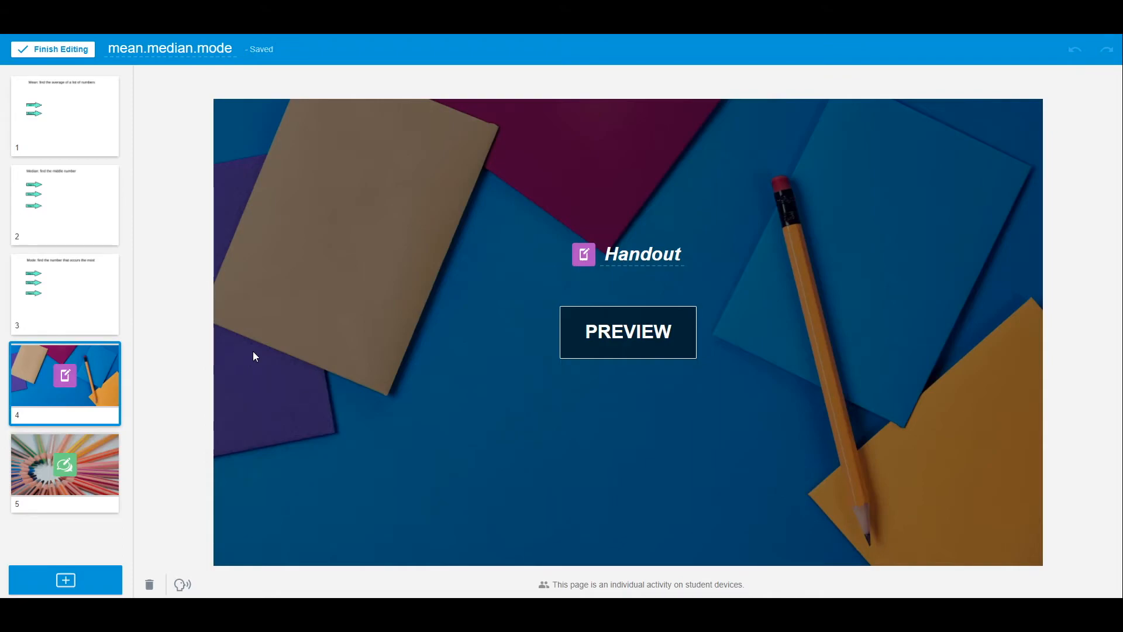
mouse_move(77, 389)
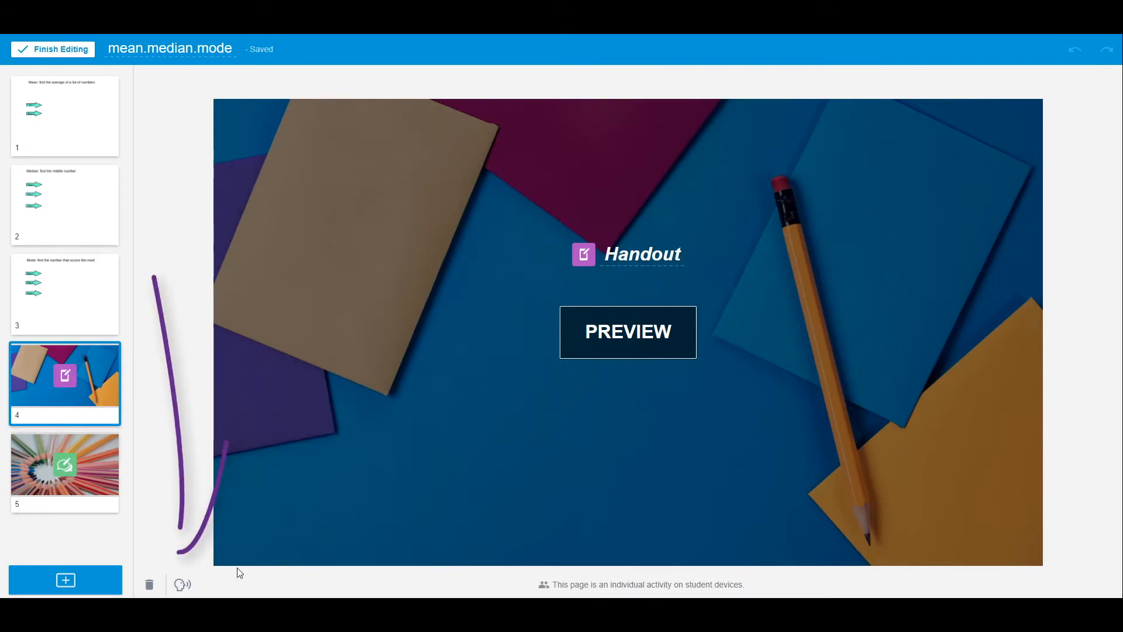
left_click(184, 584)
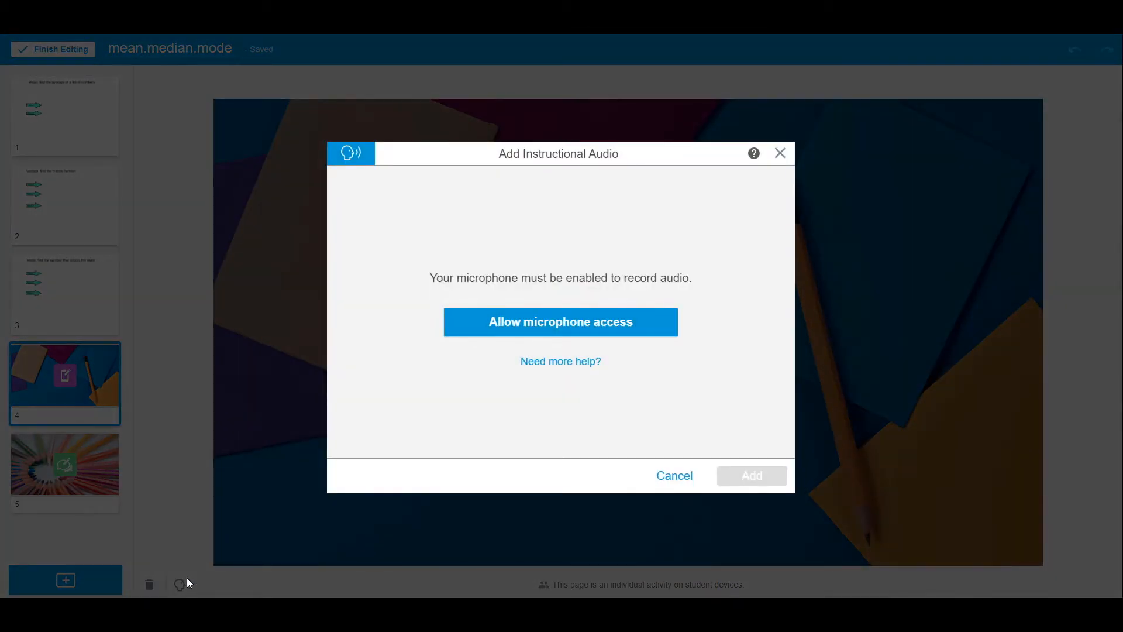
mouse_move(560, 322)
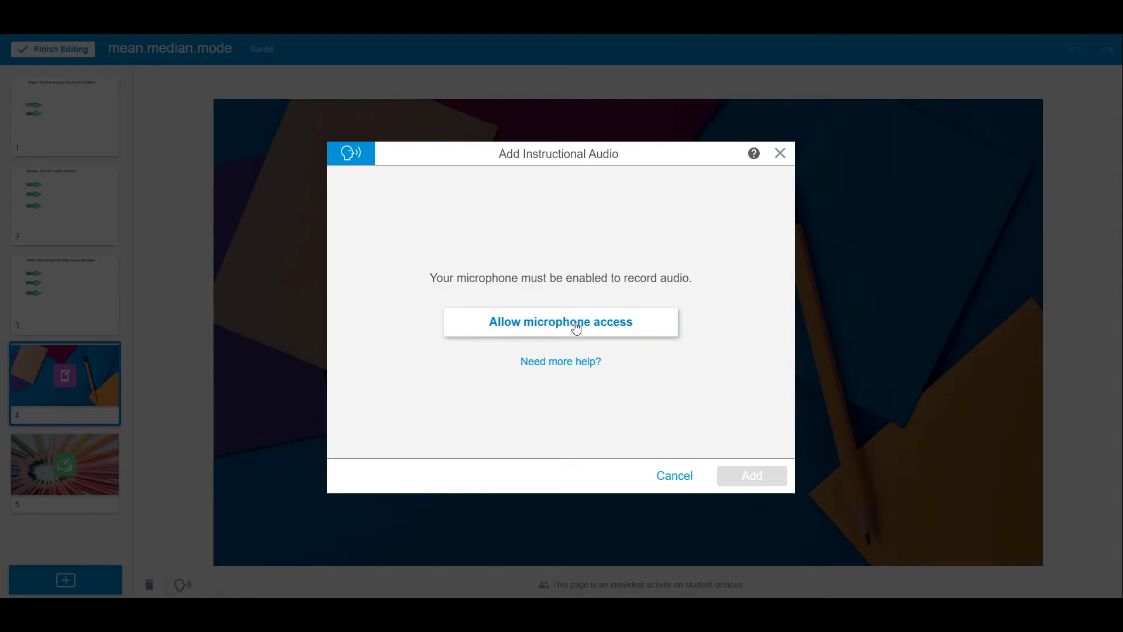
Allow the site microphone access so page 4 can record instructions.
left_click(560, 320)
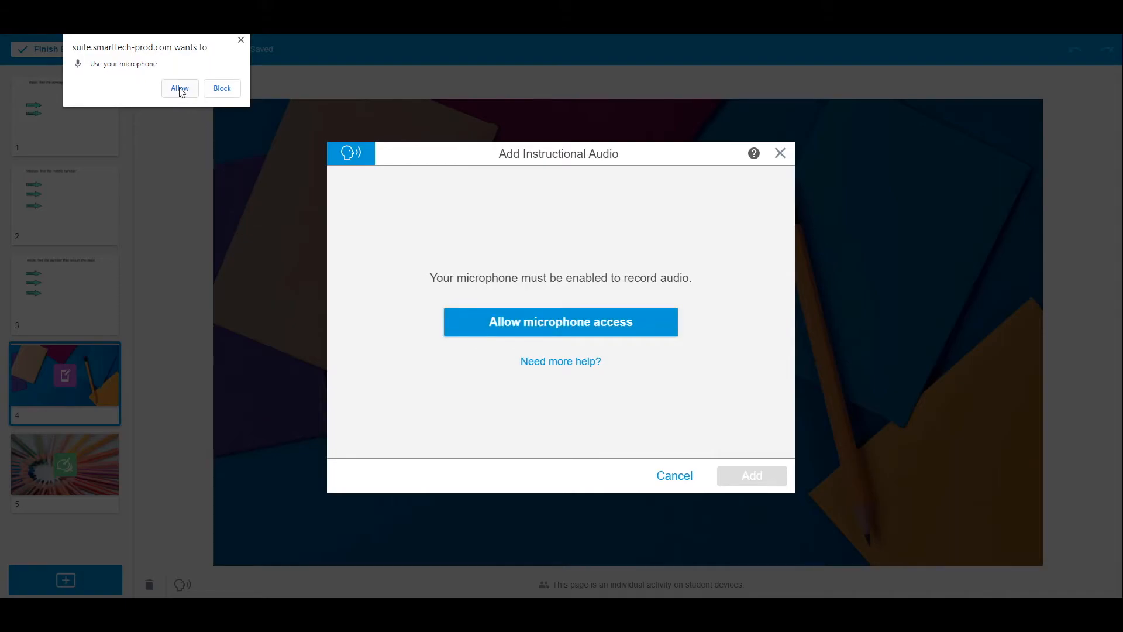
left_click(178, 88)
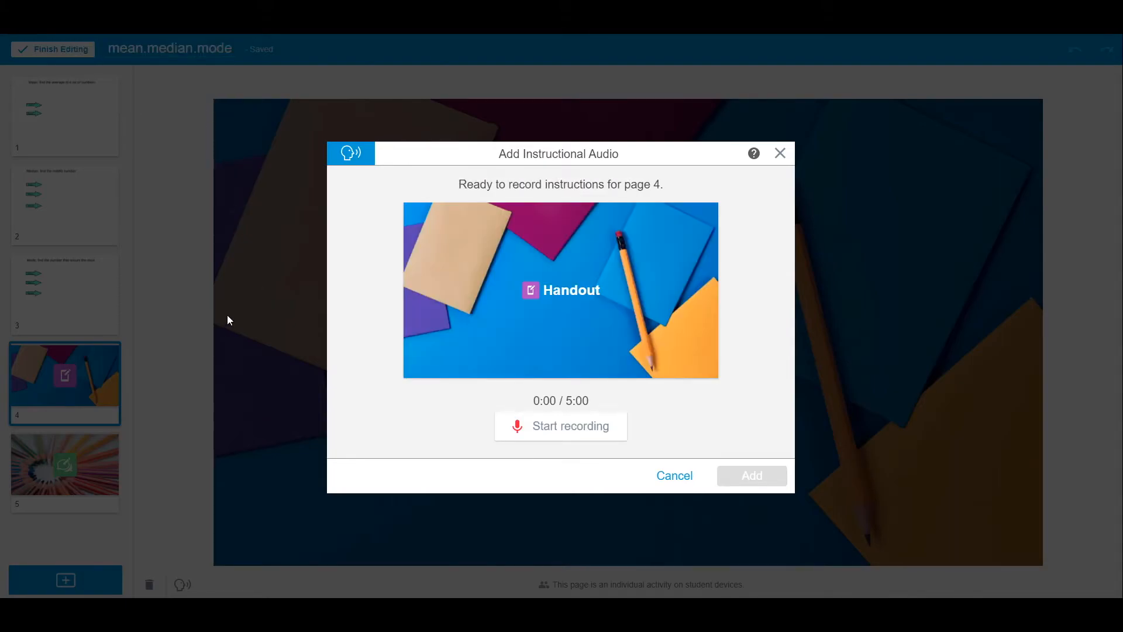
mouse_move(559, 441)
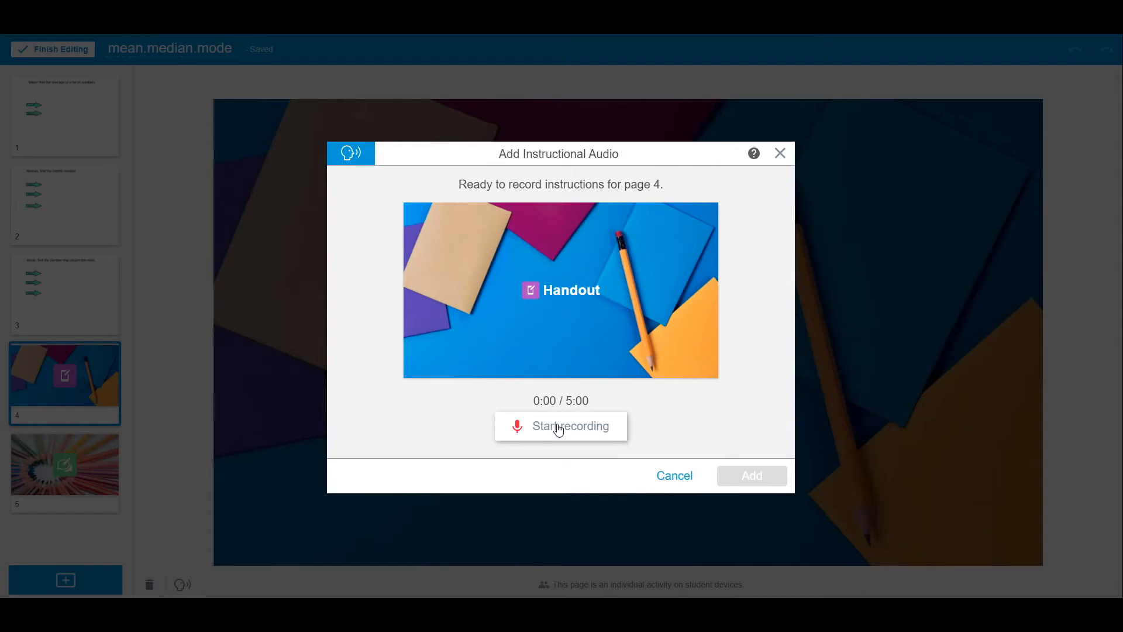
Record a 19-second spoken instruction clip for page 4 and pause for review.
left_click(559, 426)
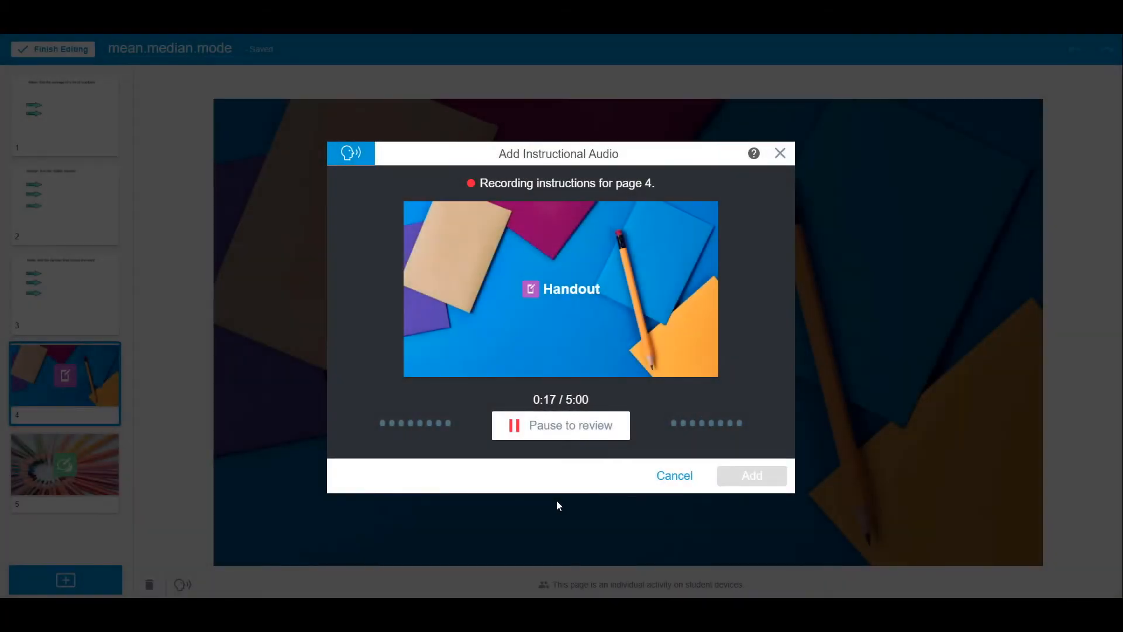
left_click(561, 425)
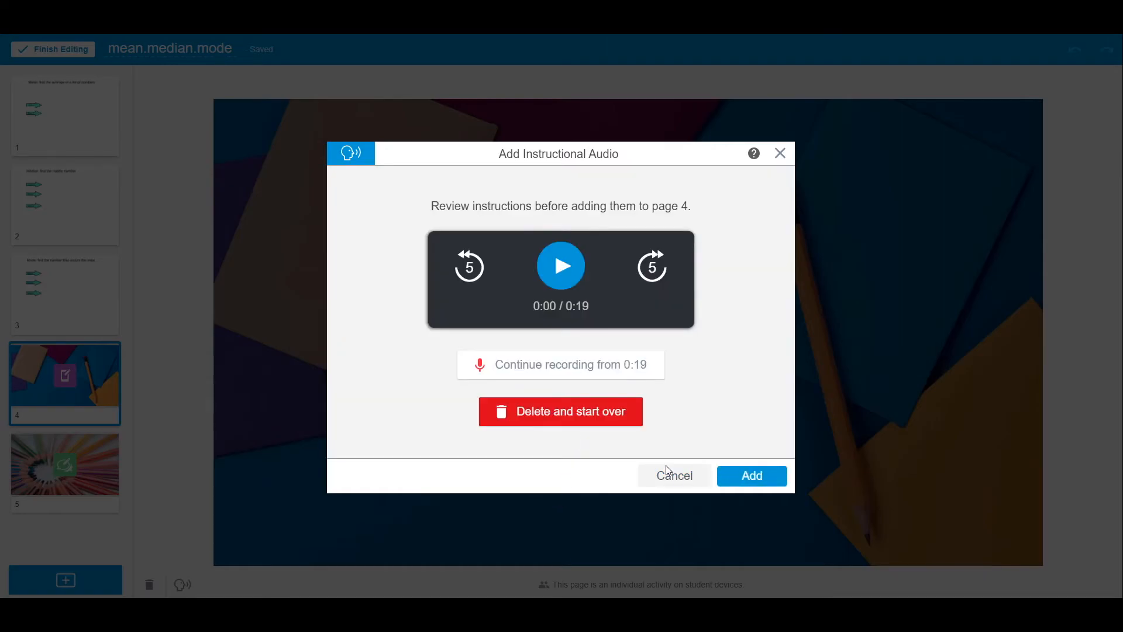
mouse_move(647, 358)
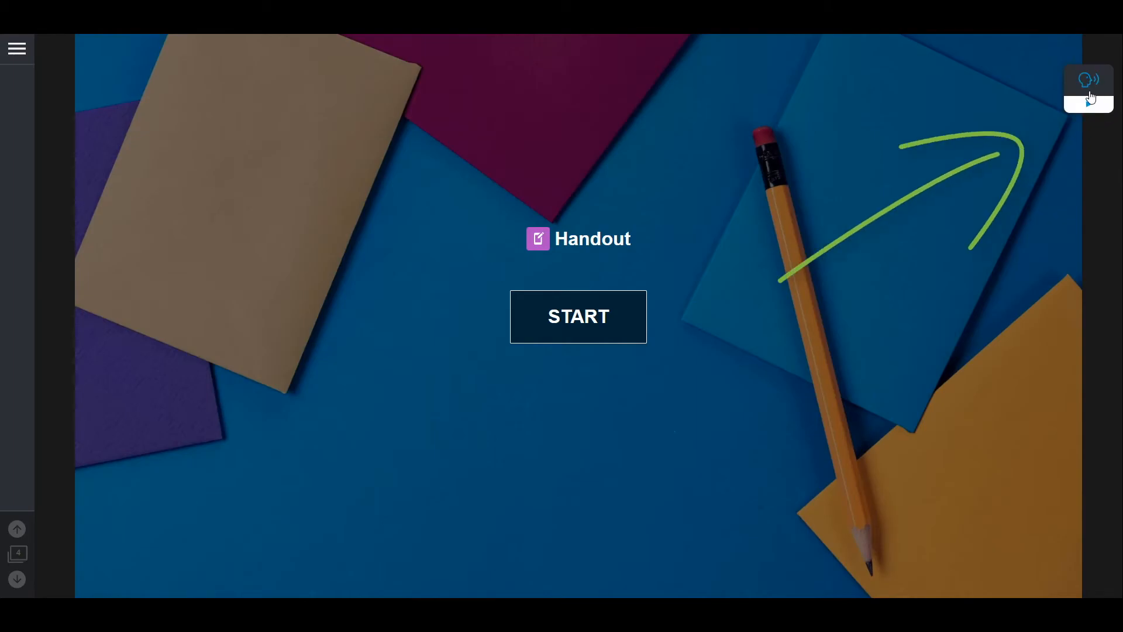
Play the Handout page's recorded instructions in preview, then pause partway.
left_click(1087, 81)
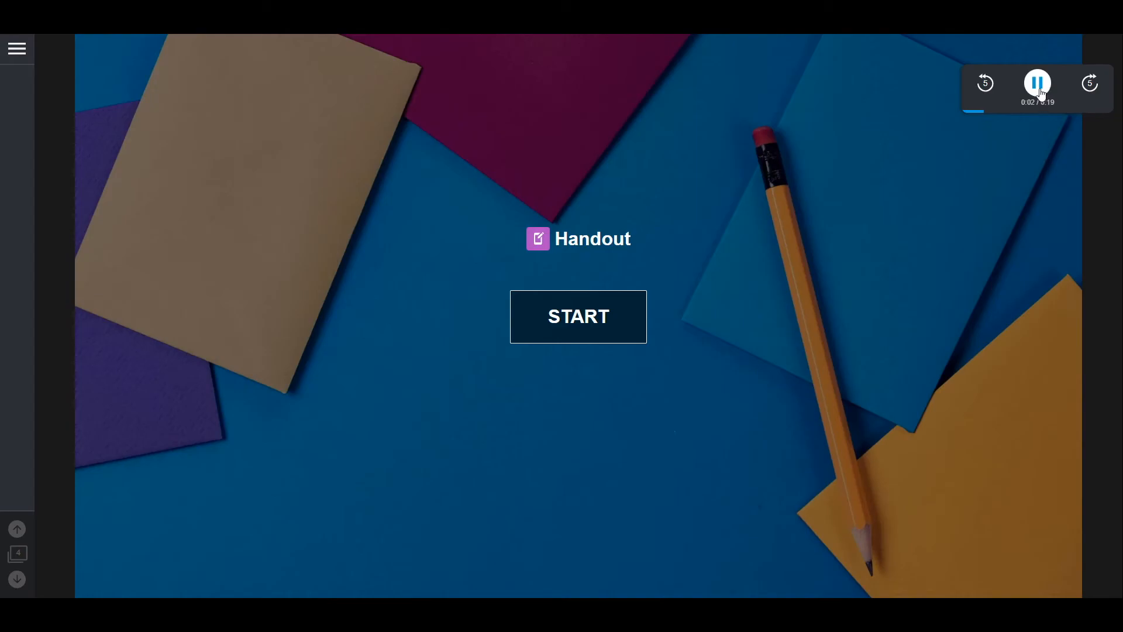
left_click(1038, 82)
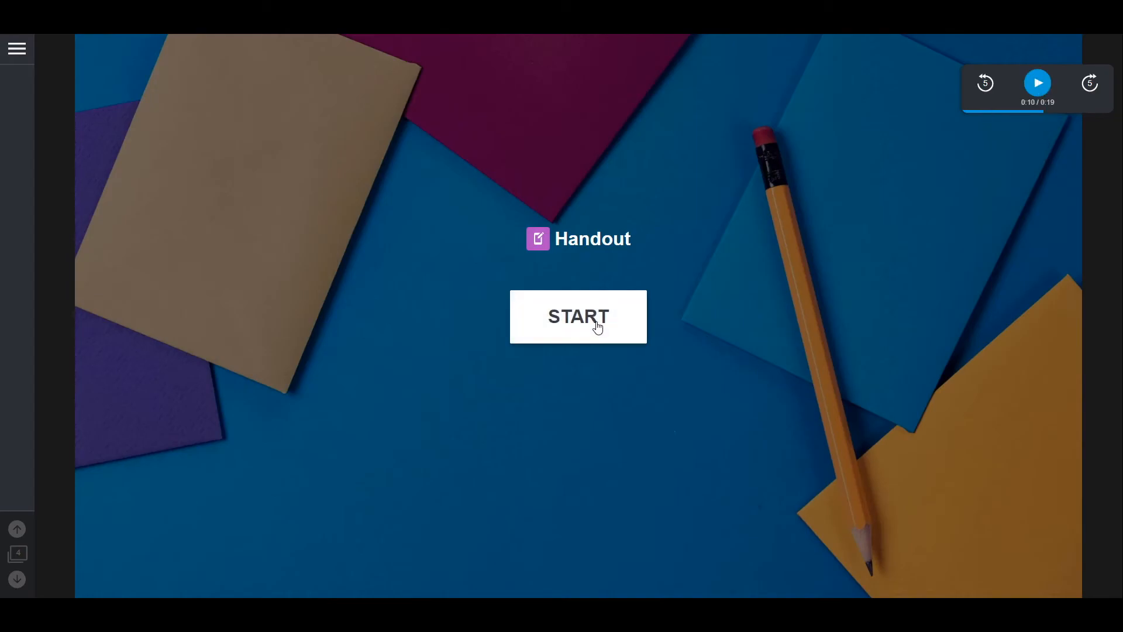
Start the Handout activity and play its recorded instructions beside the median question.
left_click(578, 317)
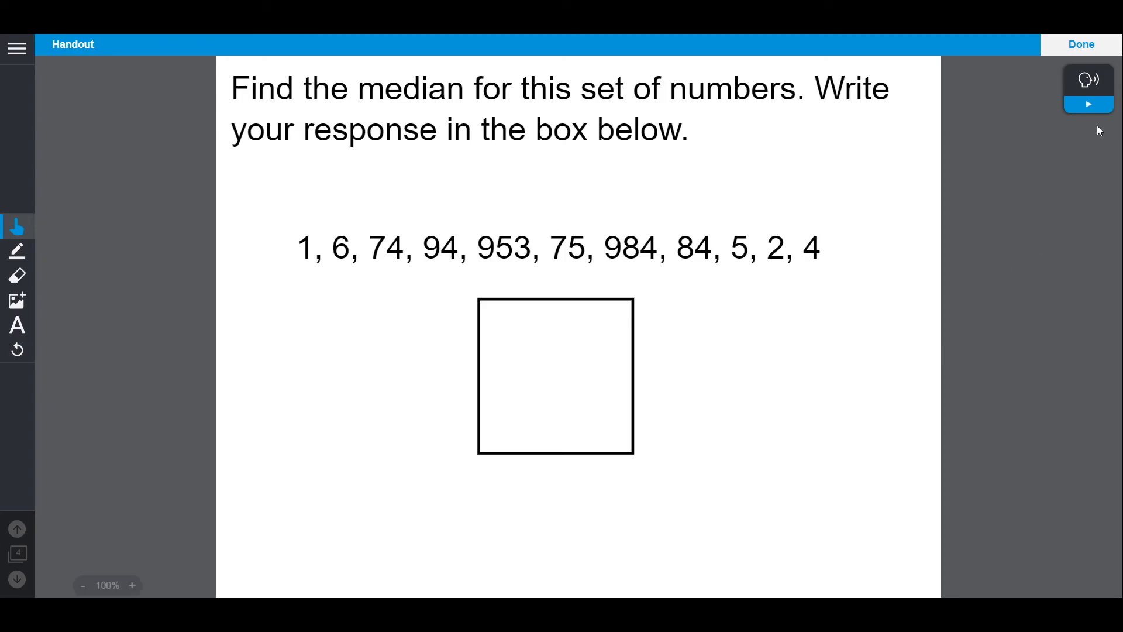
left_click(1088, 104)
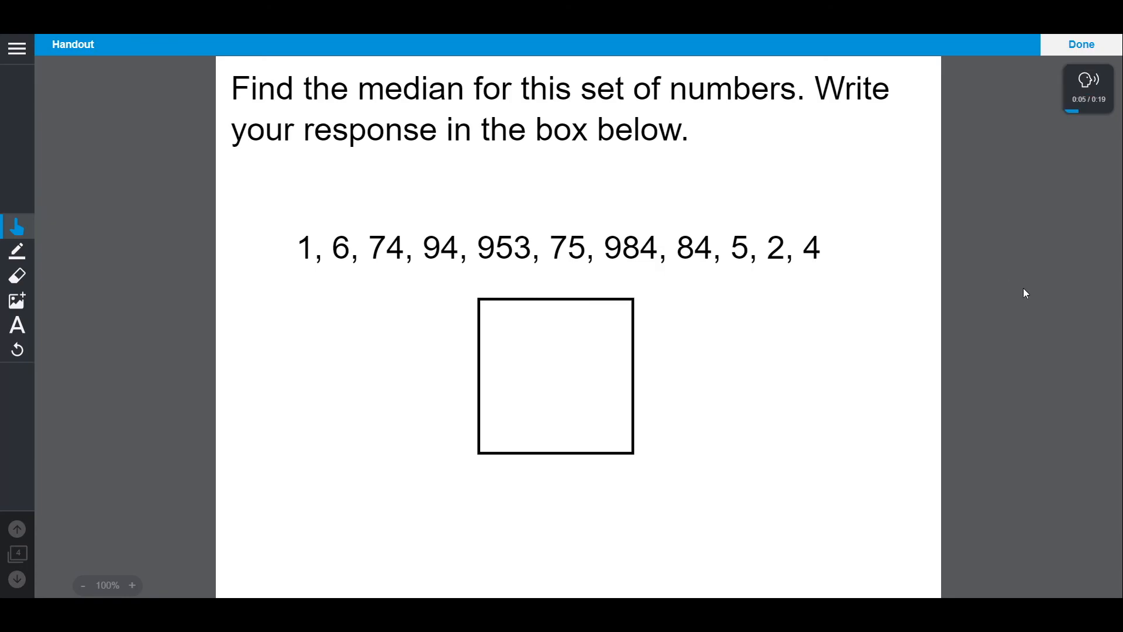
mouse_move(652, 456)
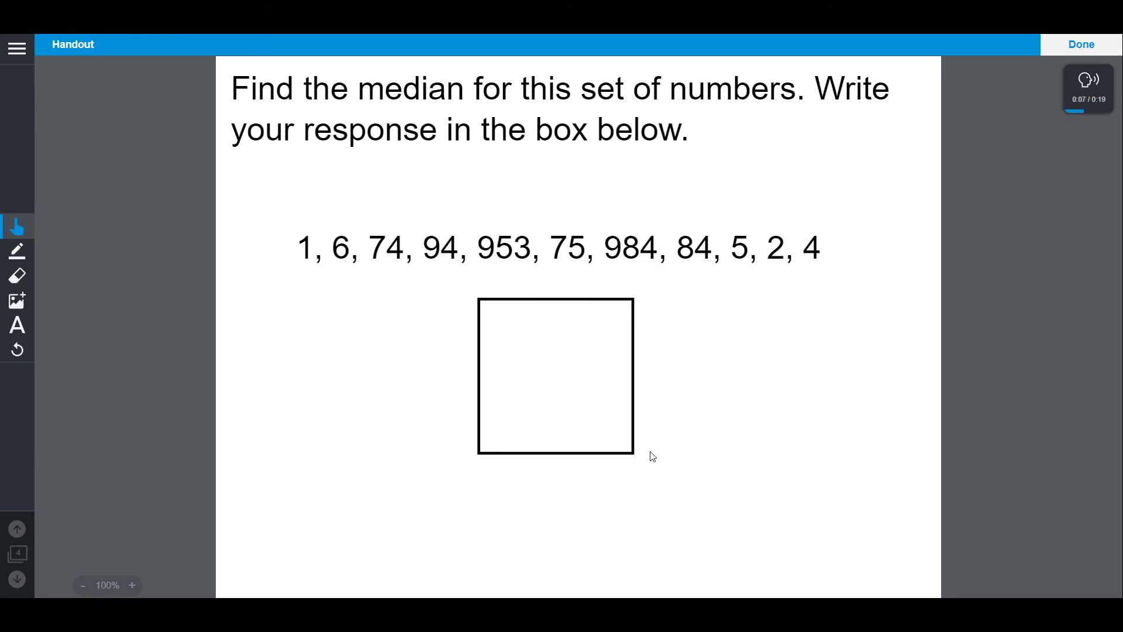